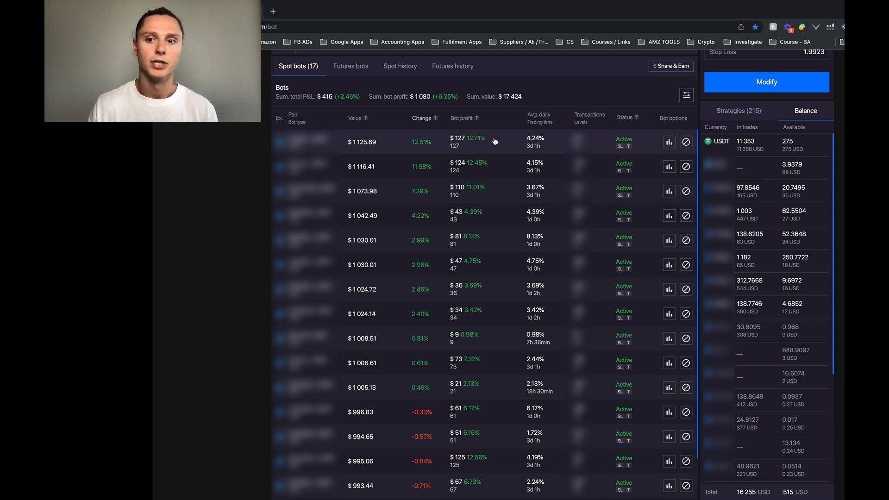
mouse_move(797, 143)
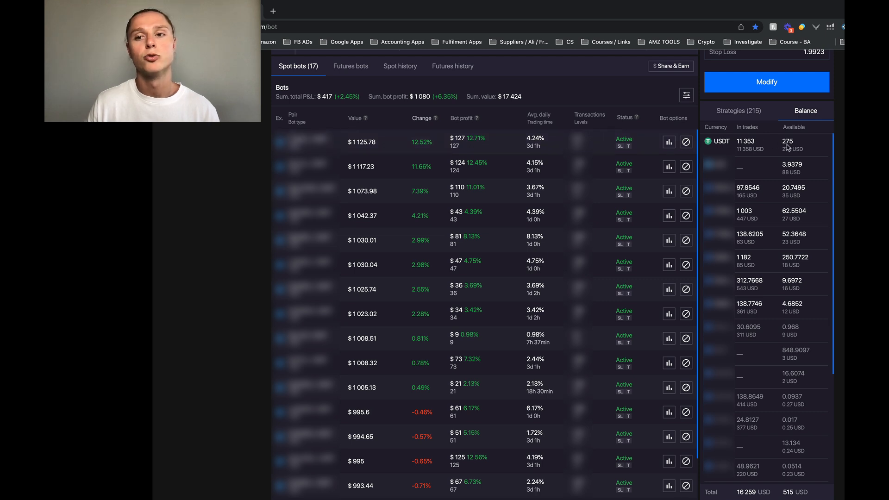
mouse_move(733, 150)
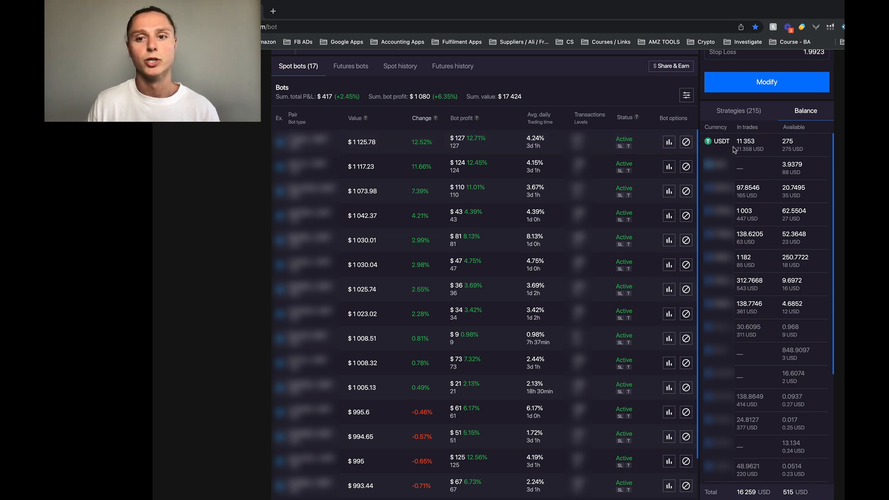
mouse_move(731, 150)
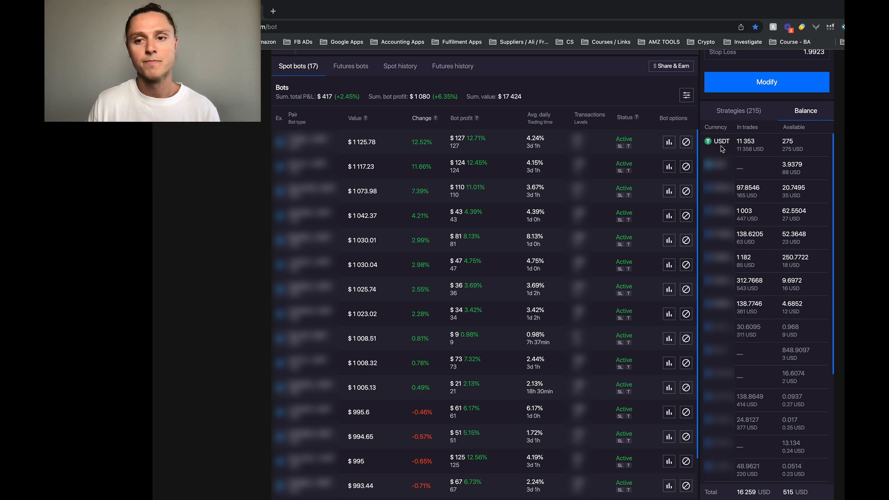
mouse_move(772, 149)
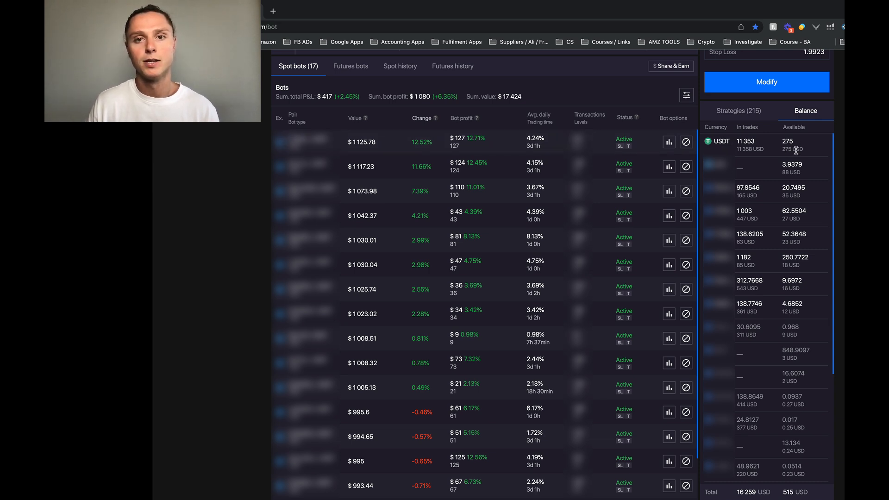
mouse_move(677, 170)
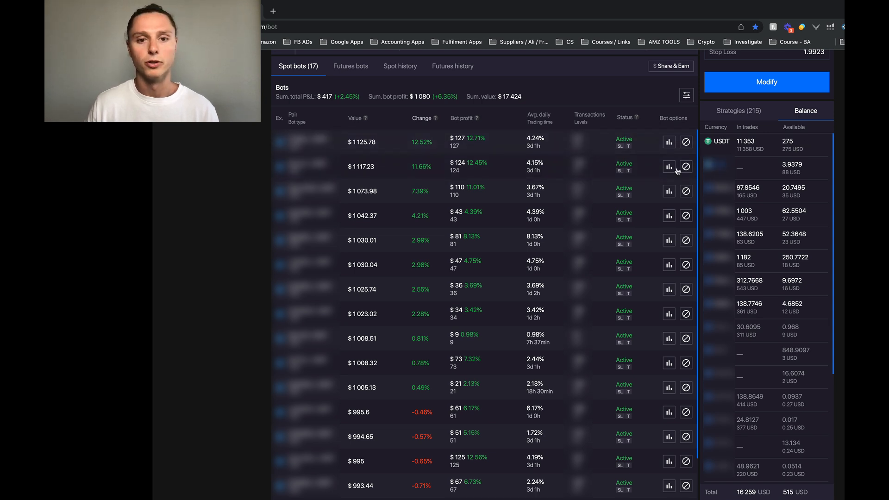
mouse_move(591, 189)
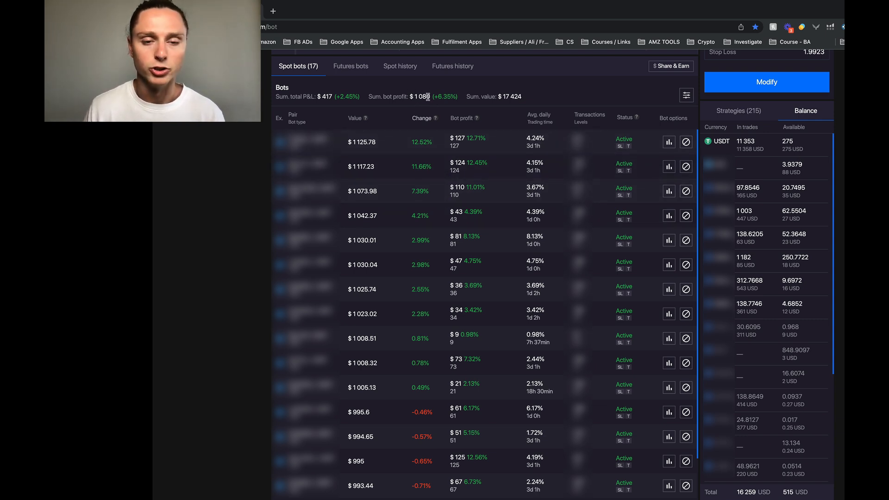
mouse_move(786, 158)
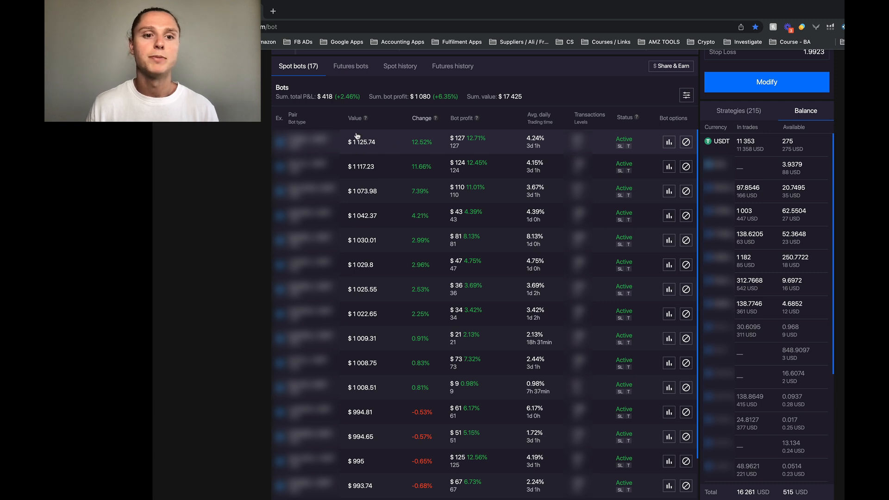
mouse_move(408, 143)
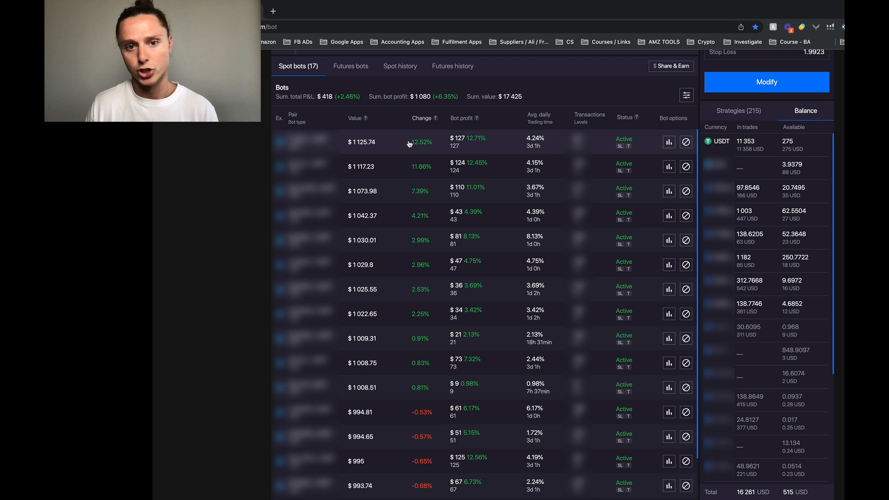
mouse_move(500, 147)
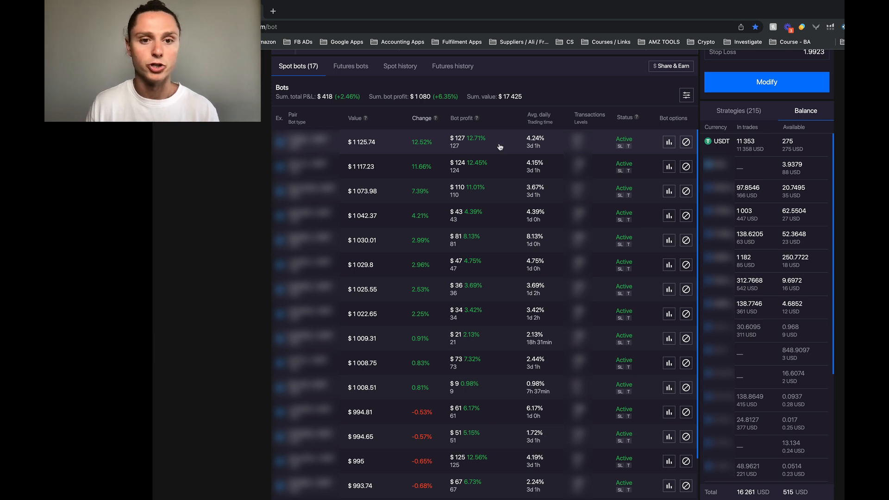
mouse_move(467, 142)
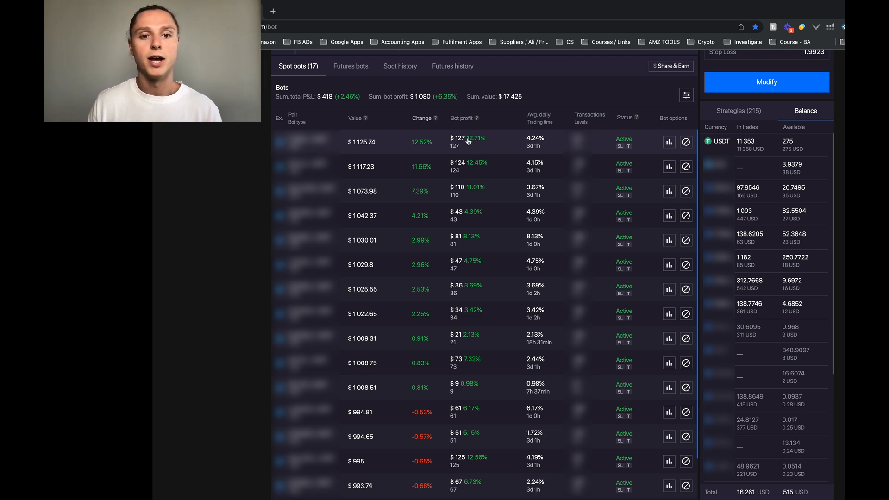
mouse_move(617, 153)
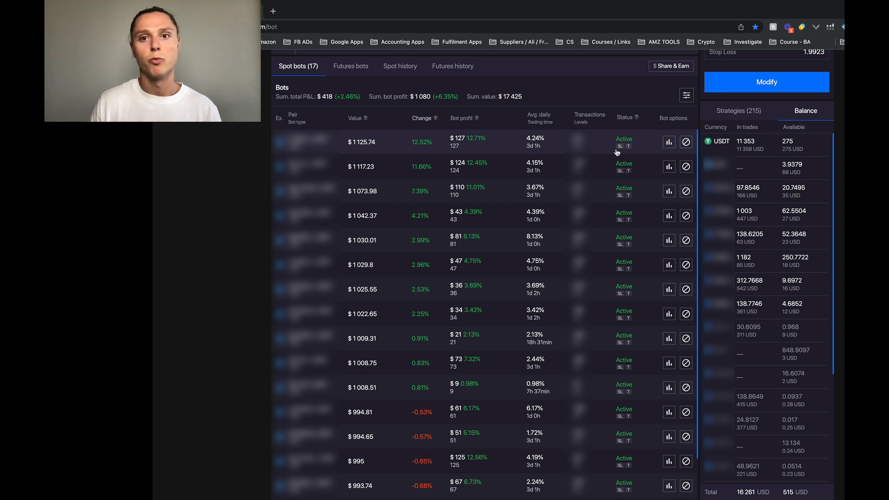
mouse_move(772, 157)
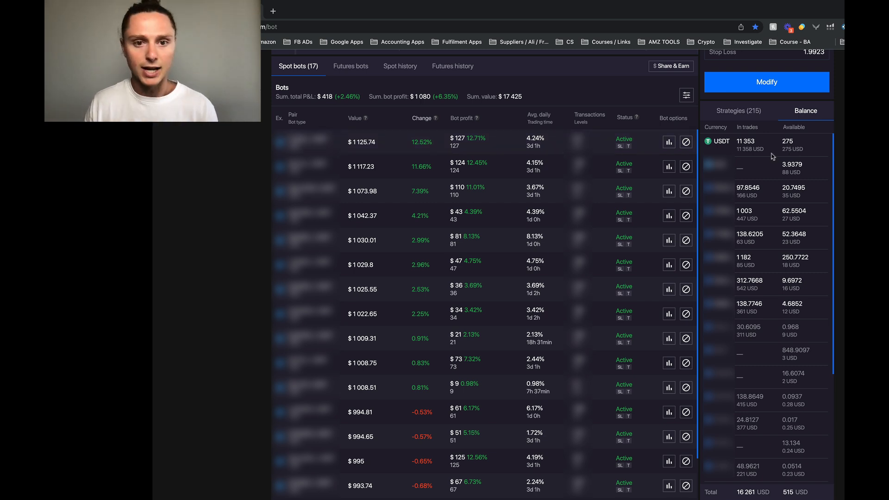
mouse_move(498, 142)
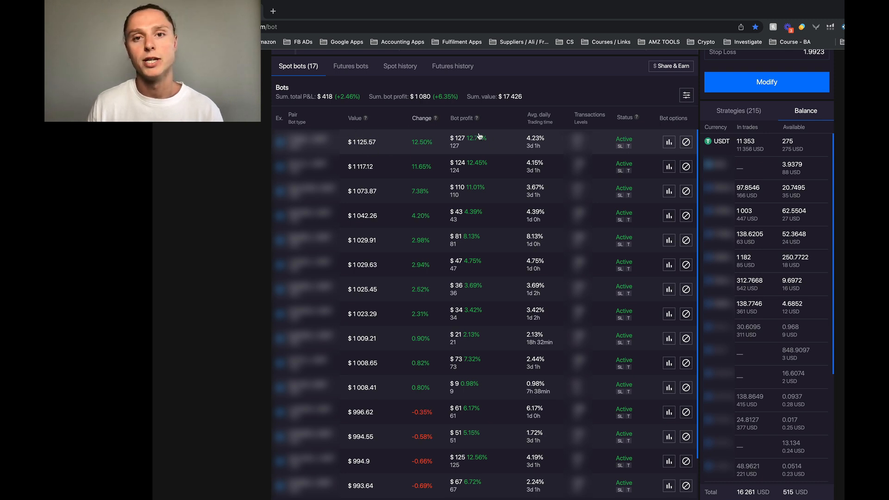
mouse_move(486, 142)
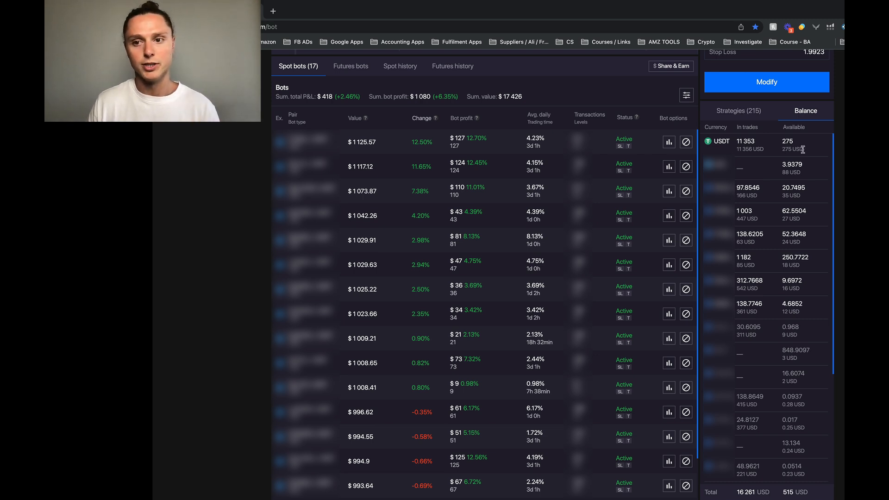
mouse_move(811, 152)
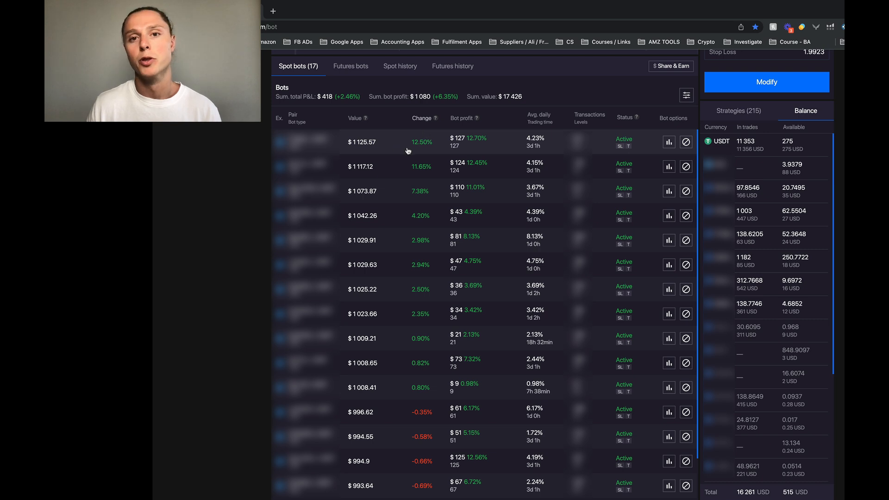
mouse_move(480, 142)
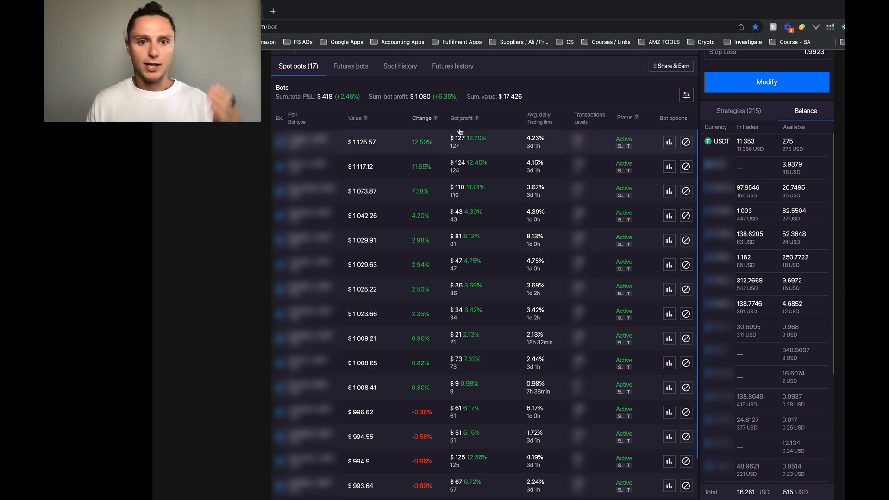
mouse_move(811, 144)
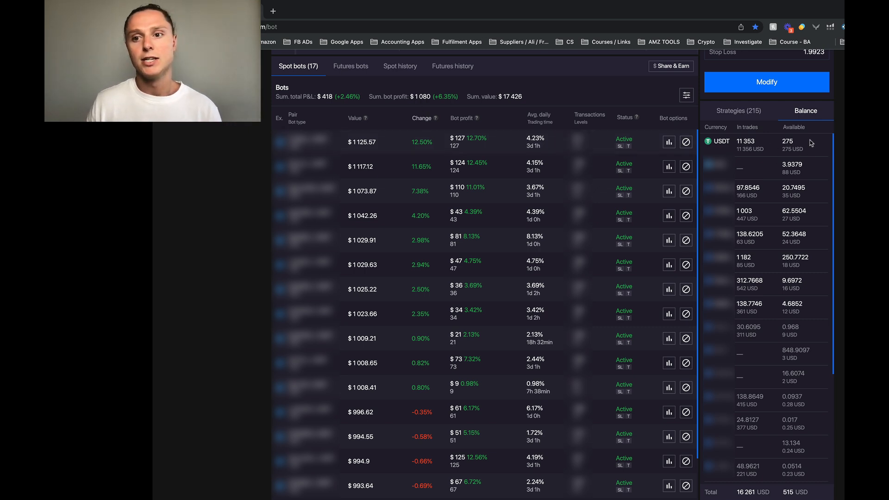
mouse_move(793, 149)
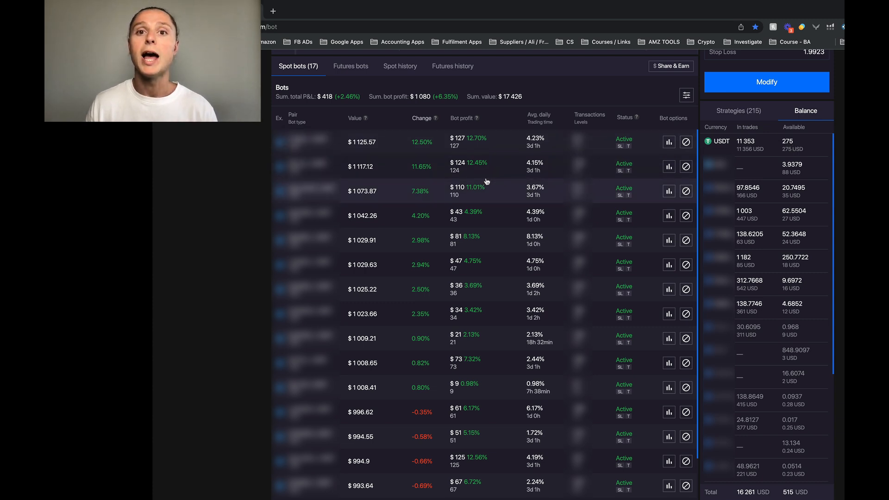
mouse_move(516, 108)
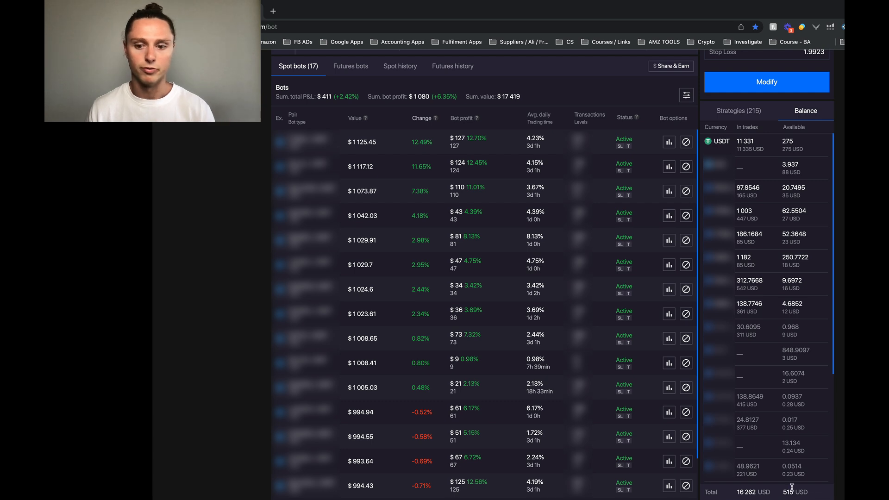
mouse_move(812, 488)
type("16262+")
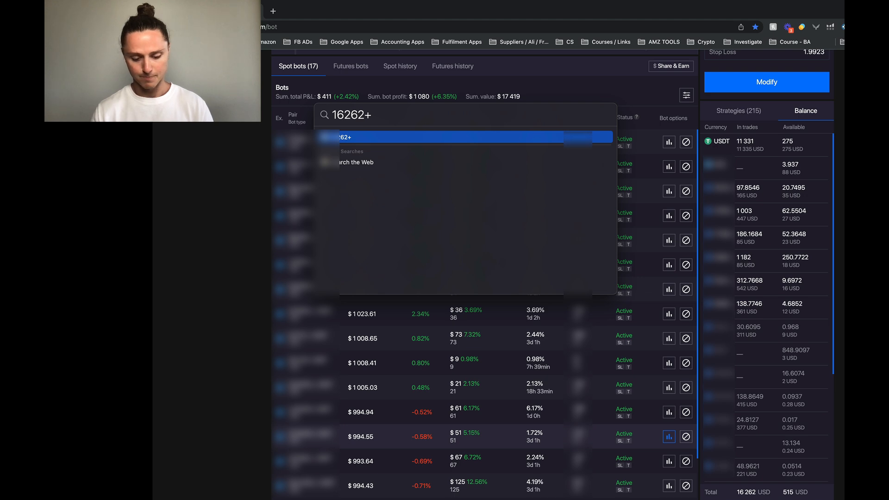
- Add the available balance 515 to the in-trades 16256 in Spotlight to get 16,771
type("515")
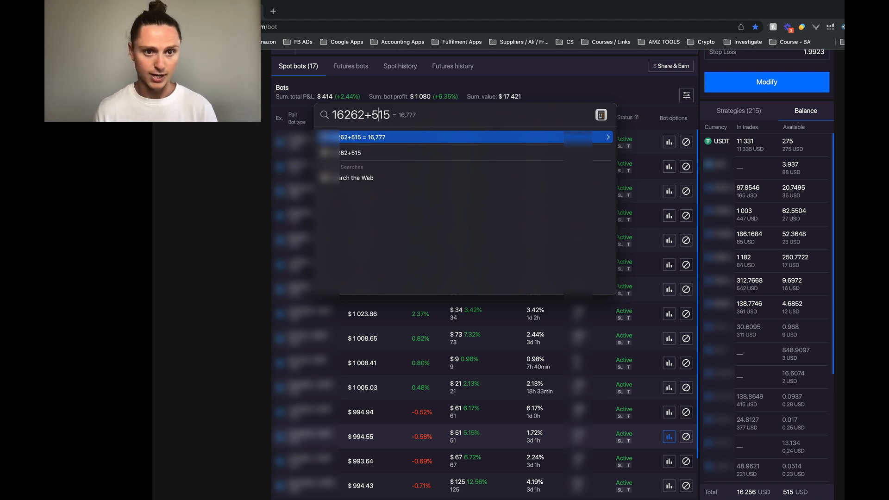
key("Backspace")
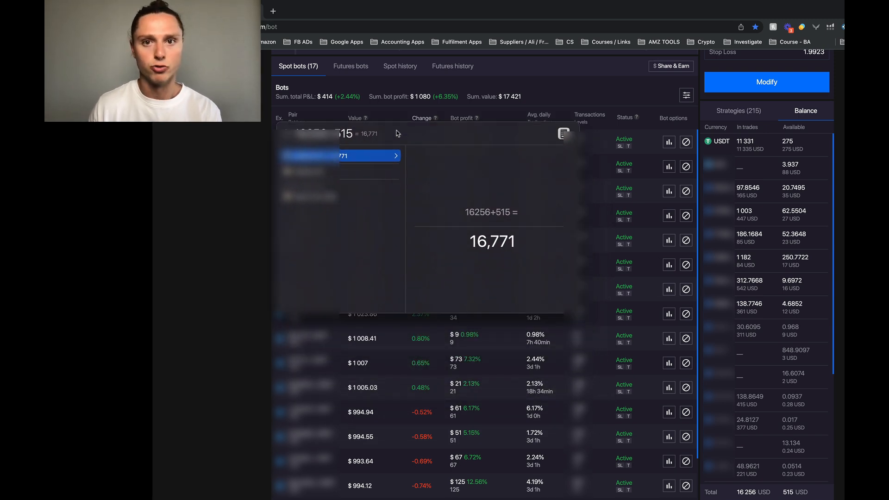
mouse_move(486, 260)
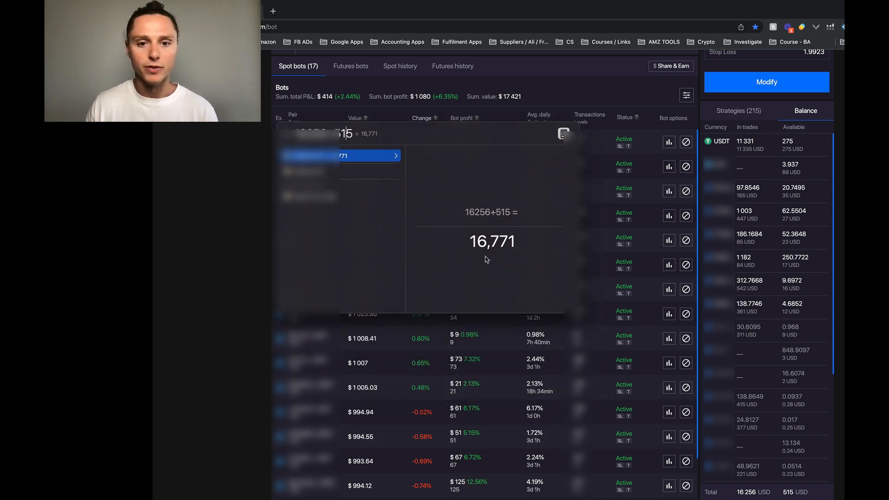
mouse_move(464, 177)
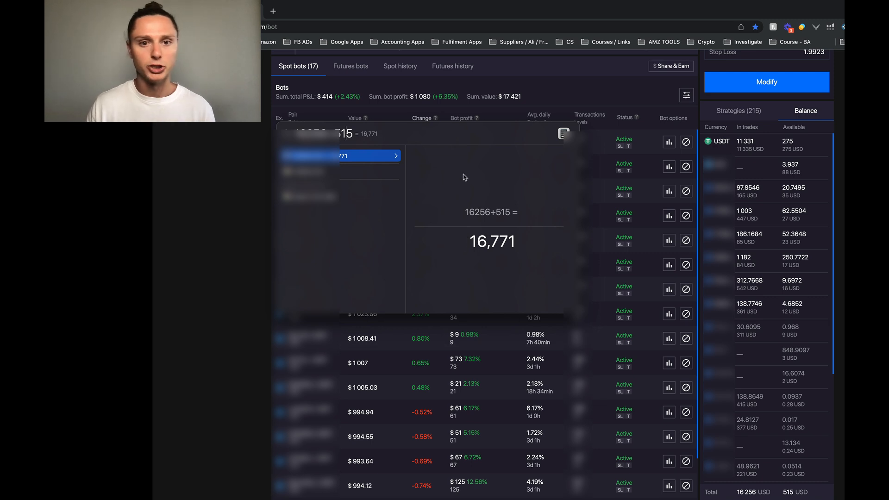
mouse_move(749, 141)
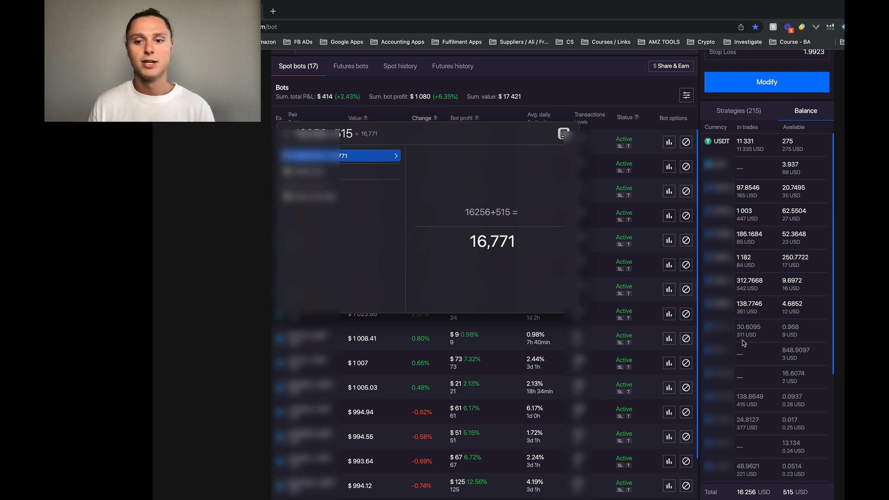
mouse_move(481, 162)
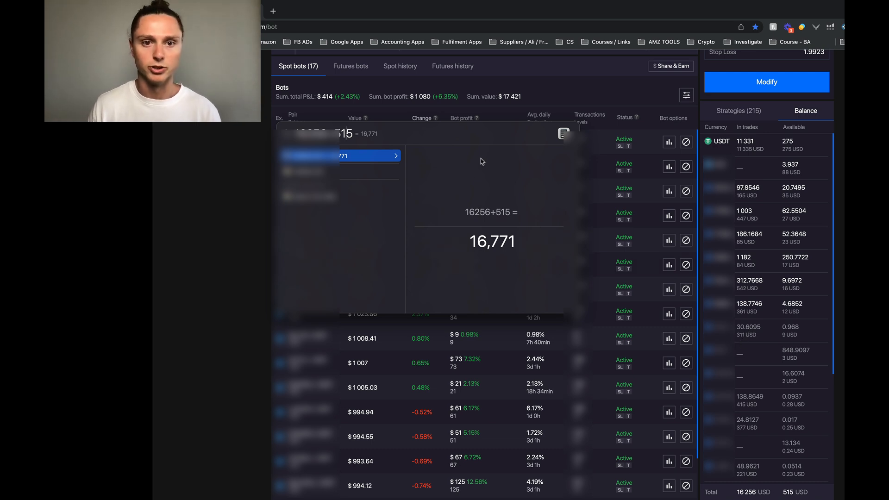
mouse_move(483, 160)
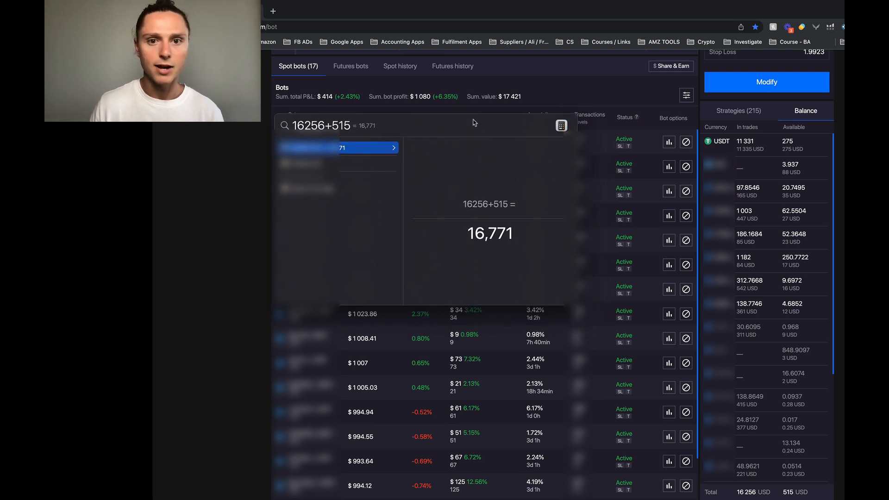
mouse_move(504, 104)
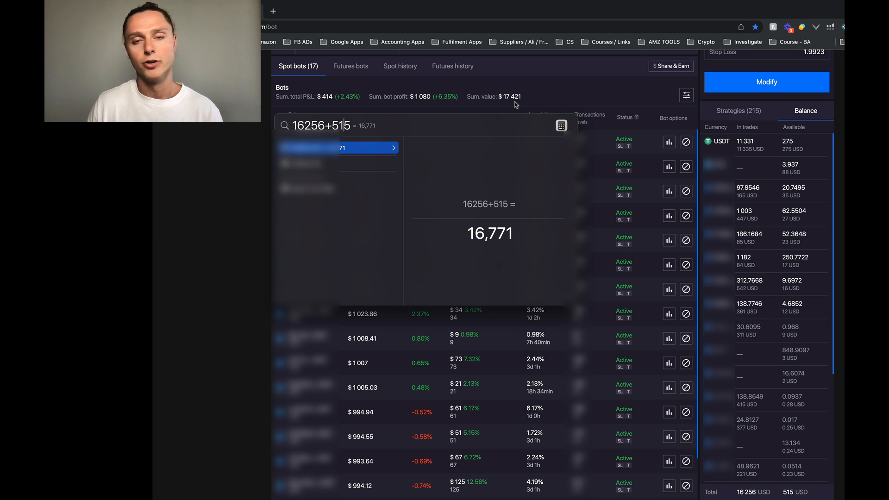
mouse_move(504, 138)
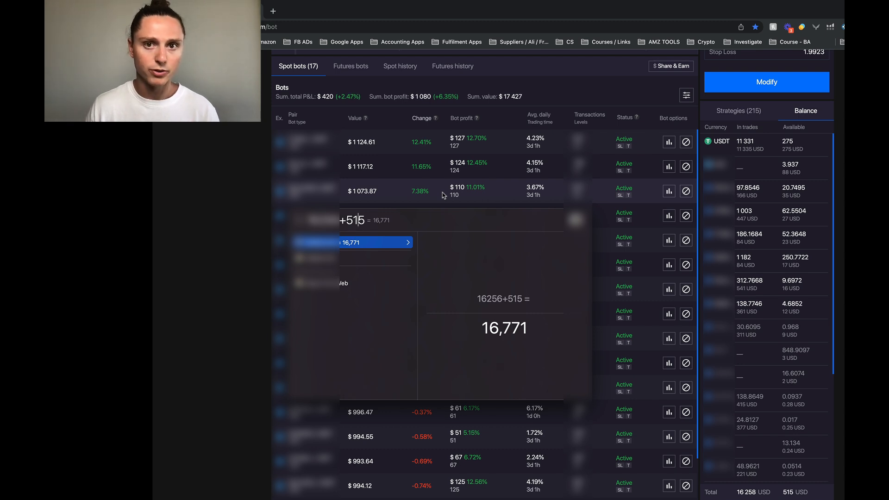
mouse_move(358, 197)
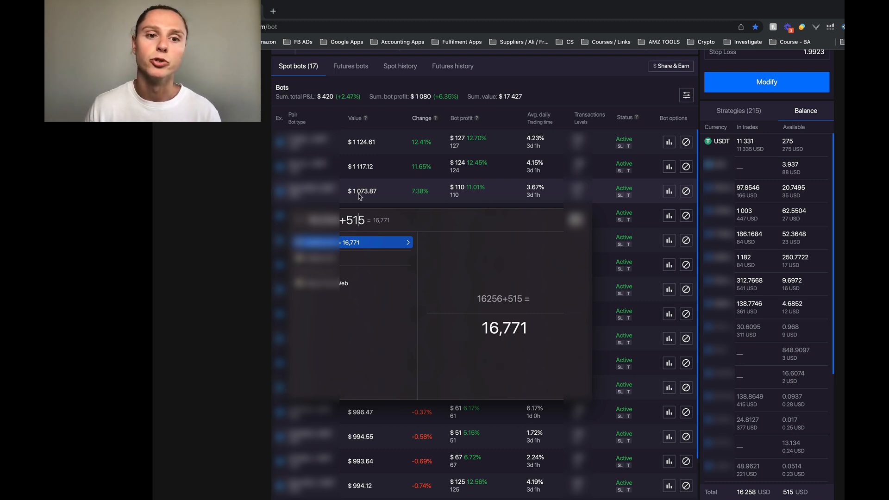
mouse_move(383, 214)
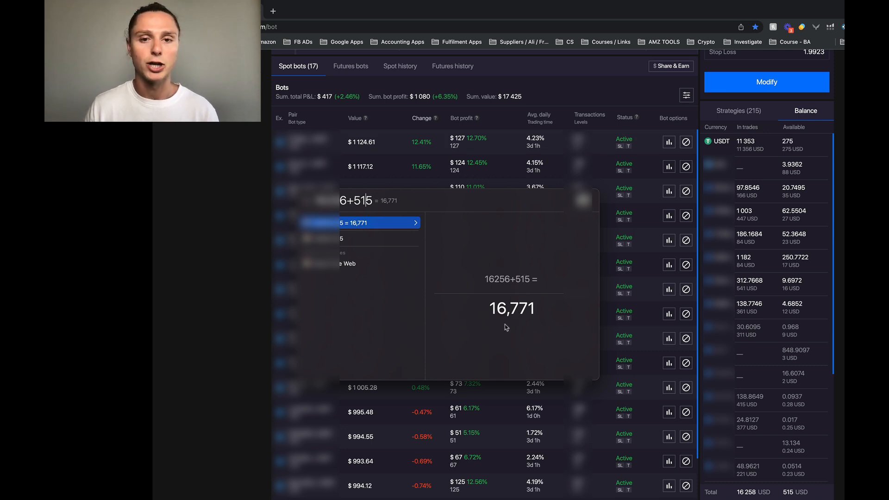
mouse_move(503, 323)
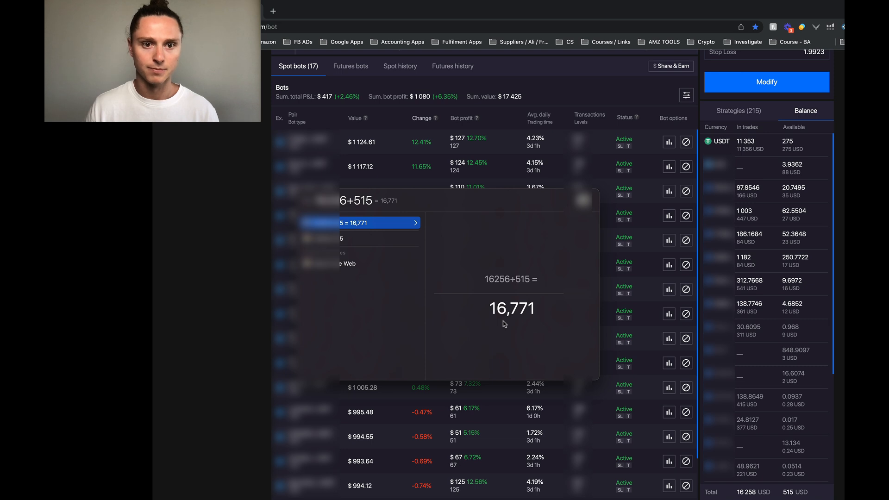
mouse_move(465, 201)
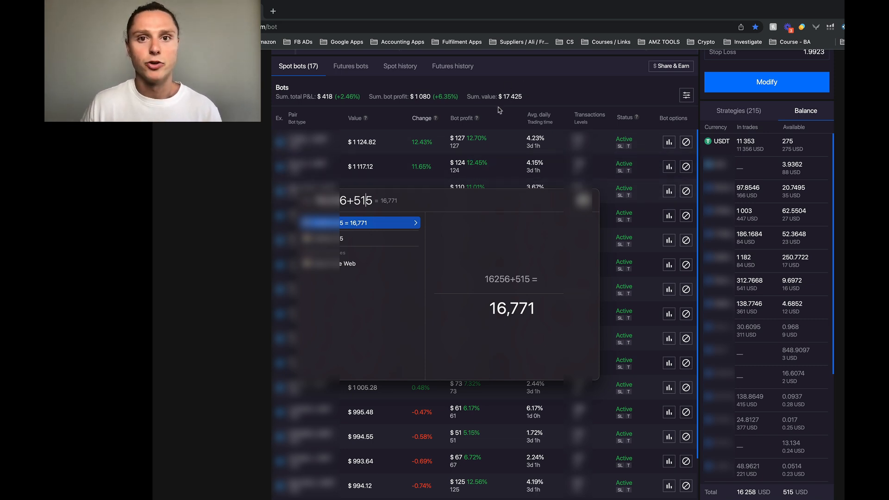
mouse_move(487, 157)
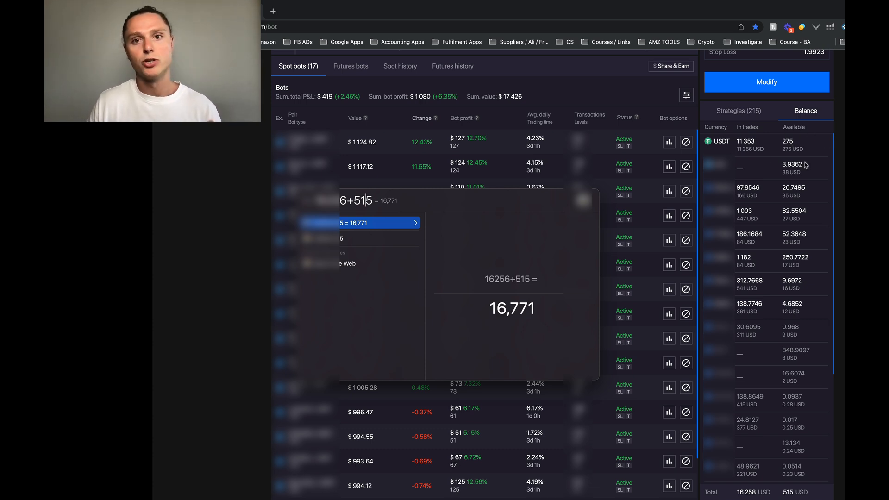
mouse_move(800, 149)
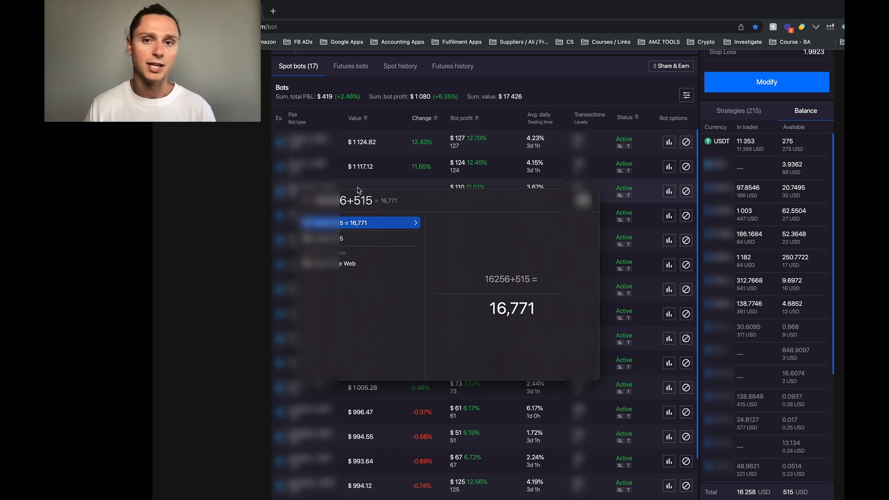
mouse_move(359, 188)
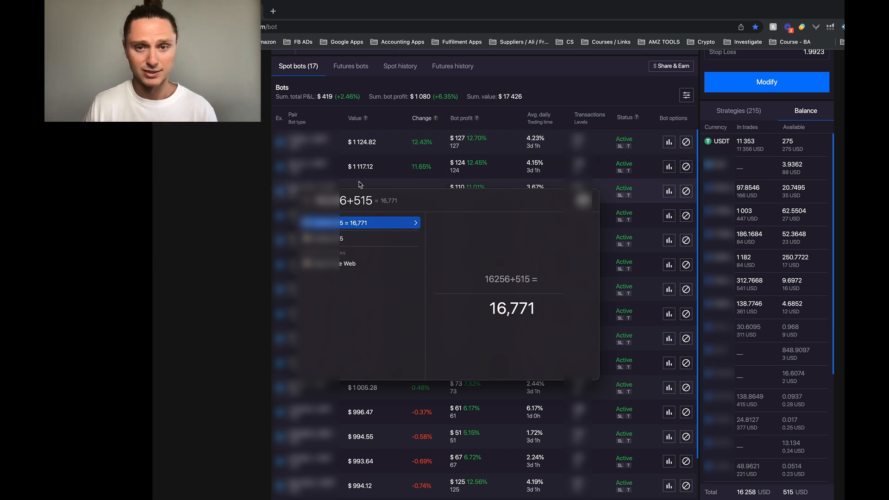
mouse_move(548, 96)
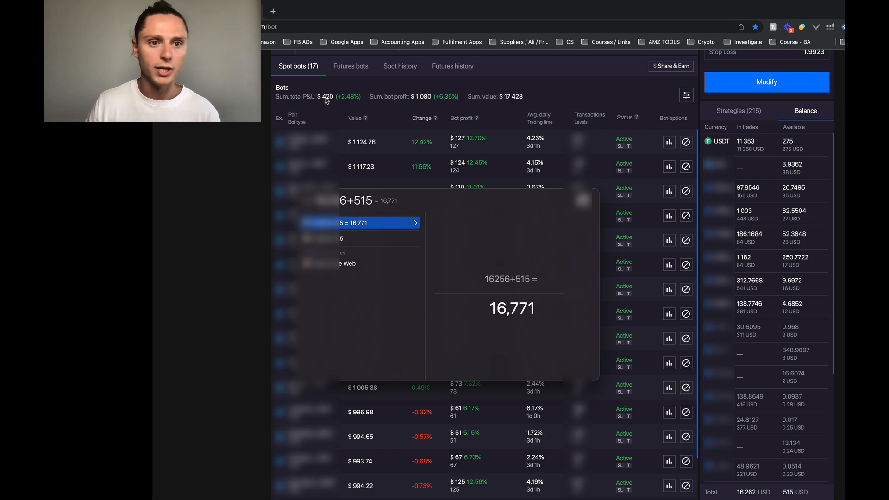
mouse_move(388, 104)
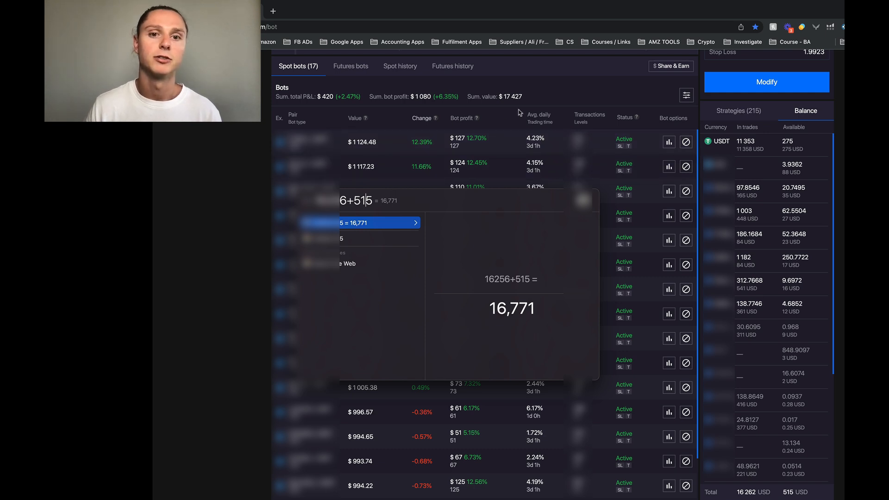
mouse_move(464, 300)
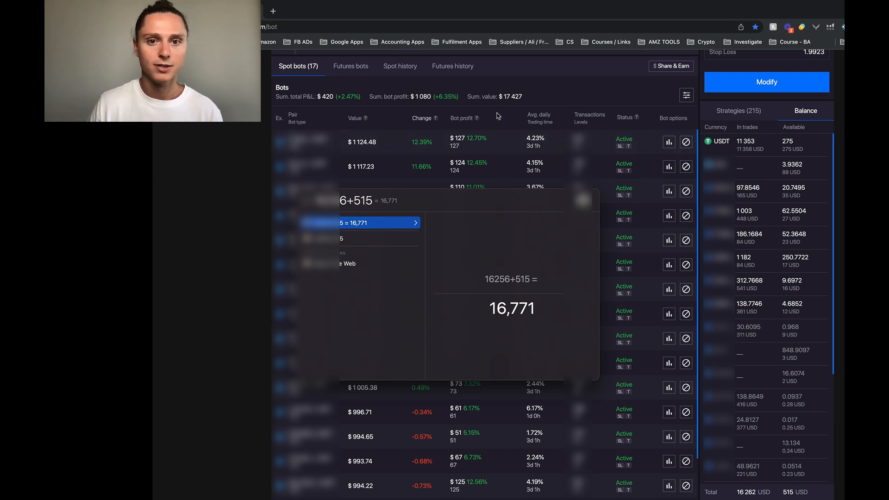
mouse_move(329, 89)
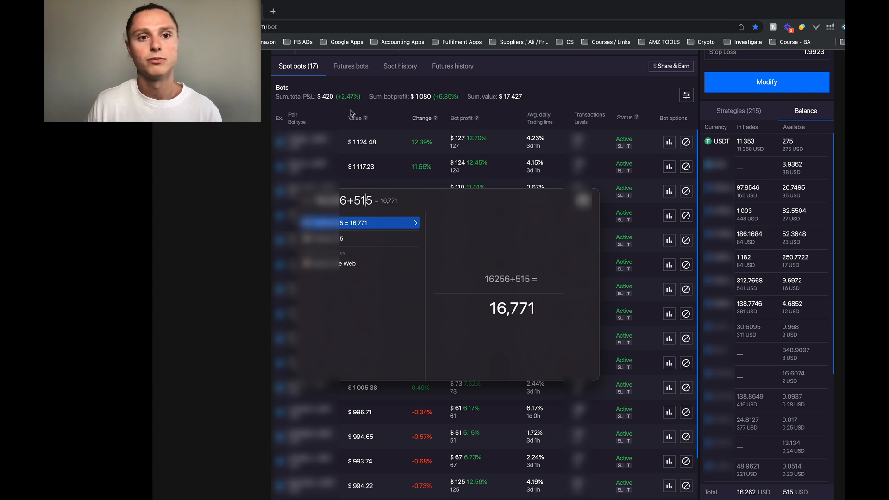
mouse_move(508, 101)
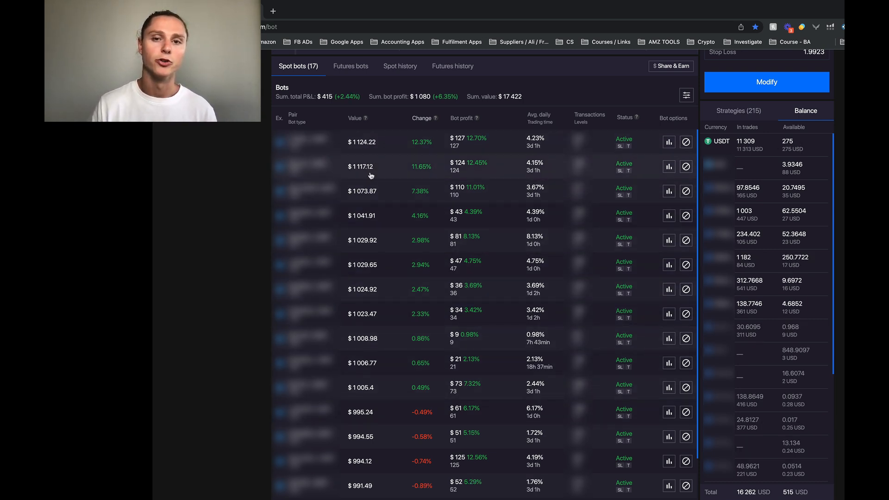
mouse_move(472, 145)
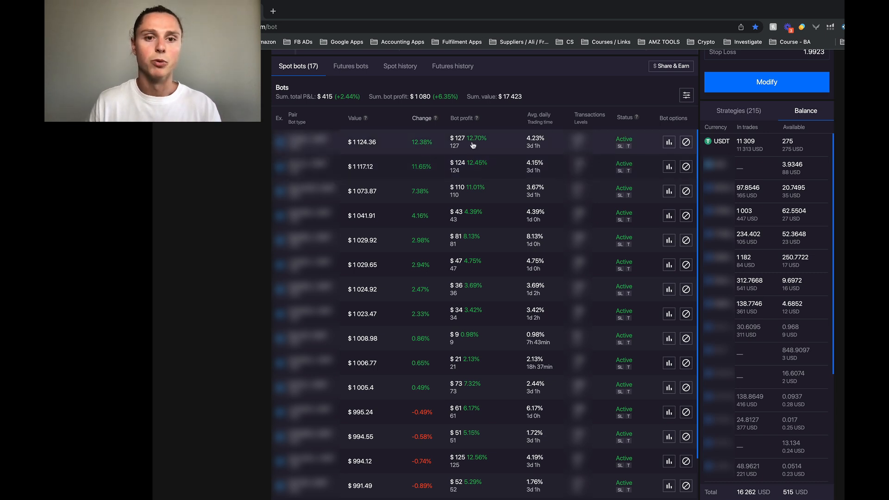